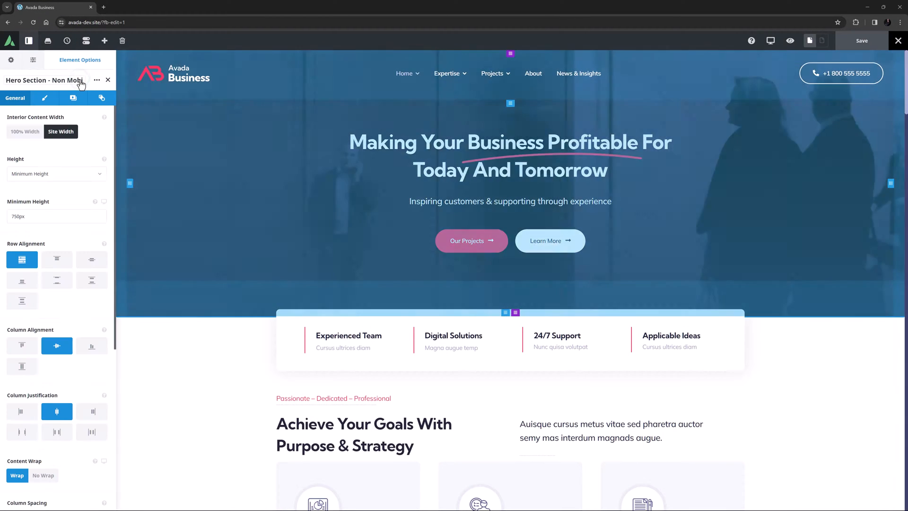
- Open the hero section's Background settings and switch to the Background Slider option
left_click(70, 98)
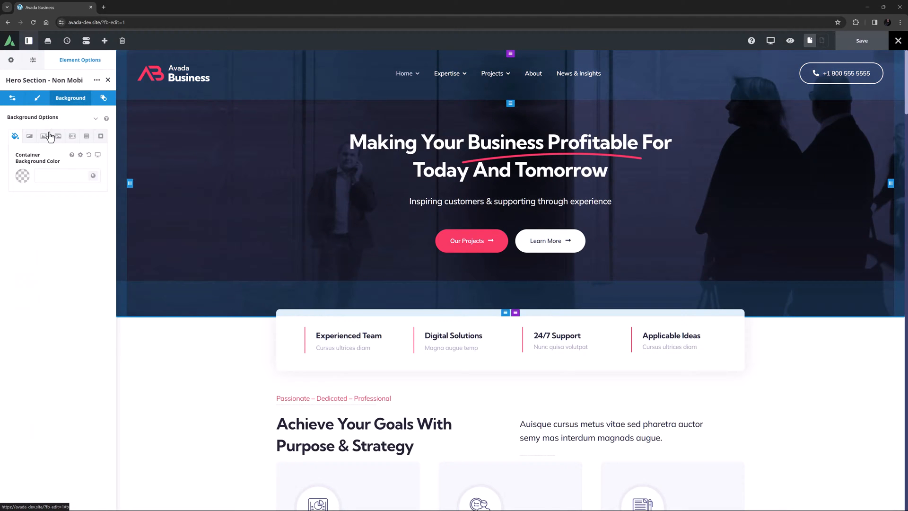
left_click(44, 136)
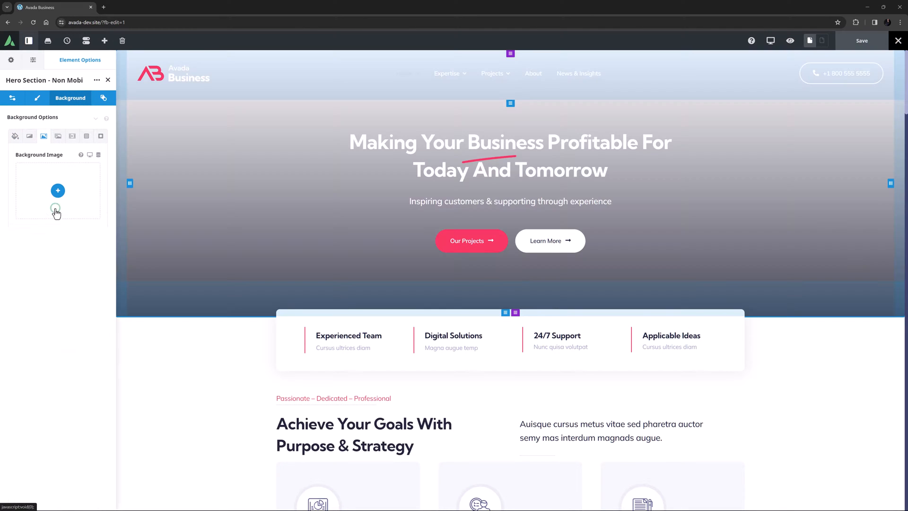
left_click(57, 136)
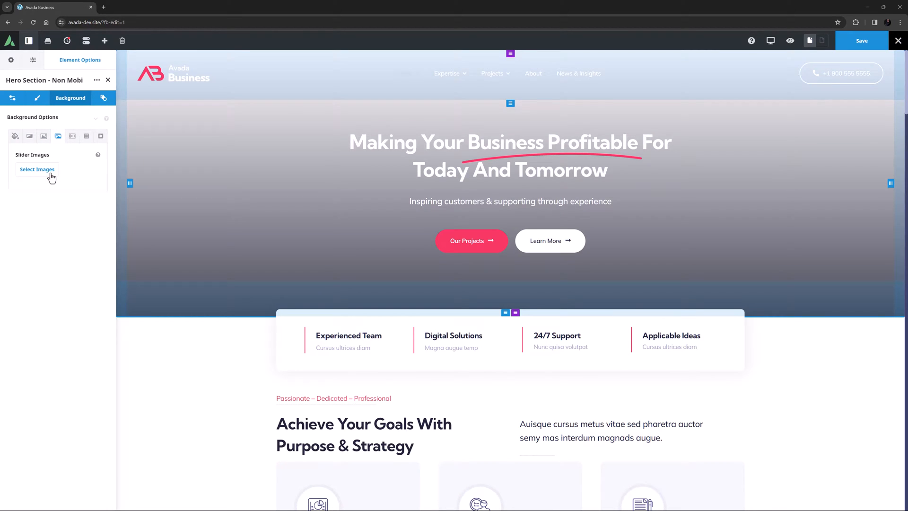
- Pick the first three dark images from the media library as slider backgrounds
left_click(37, 169)
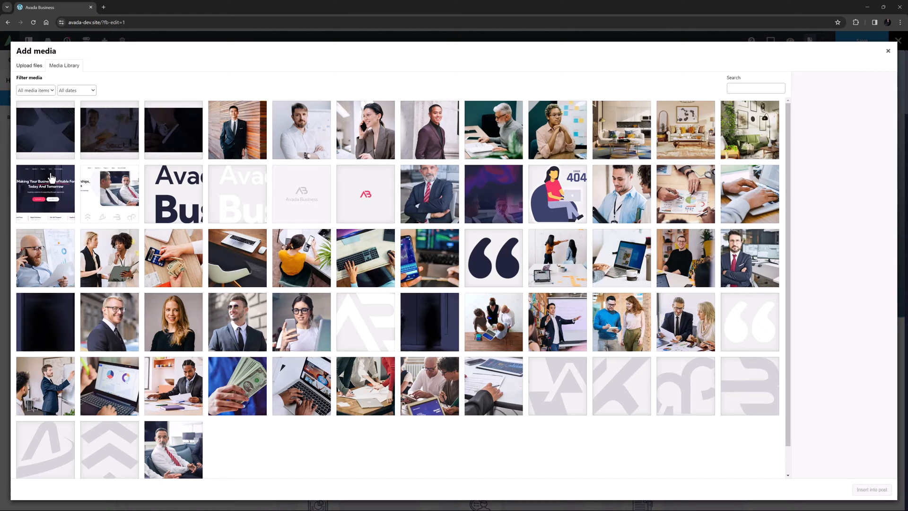
left_click(46, 129)
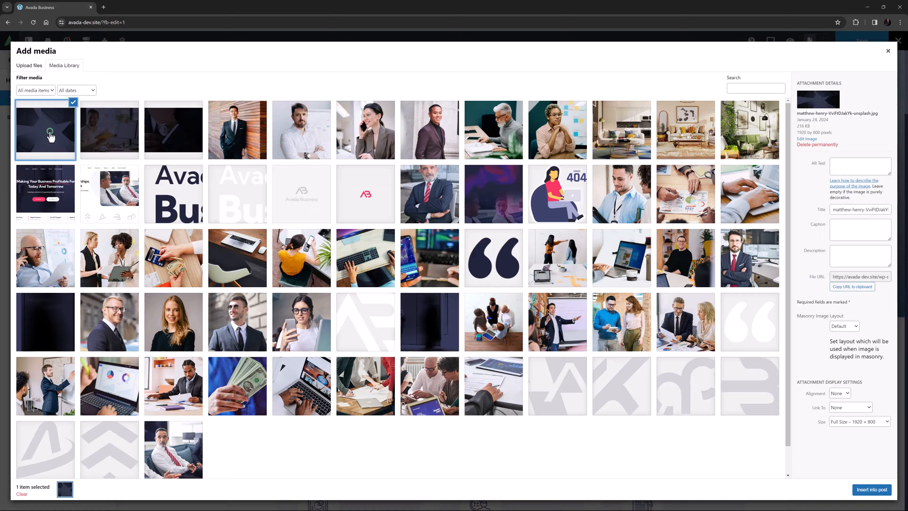
left_click(173, 129)
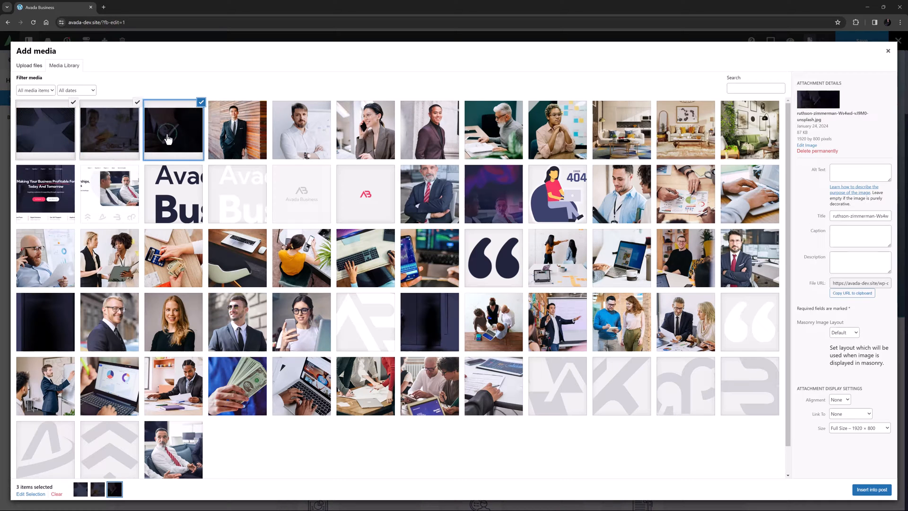
left_click(872, 489)
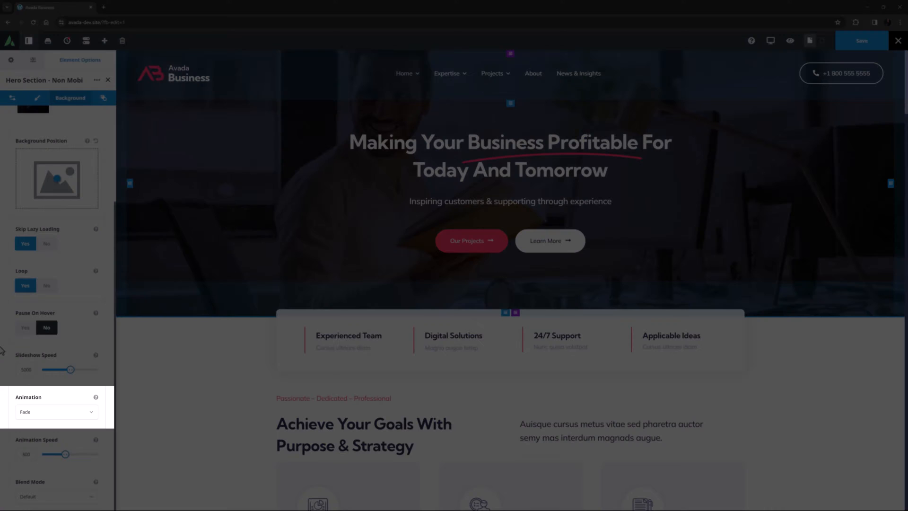
- Set the slider animation to Fade and preview the page with builder panels hidden
left_click(57, 413)
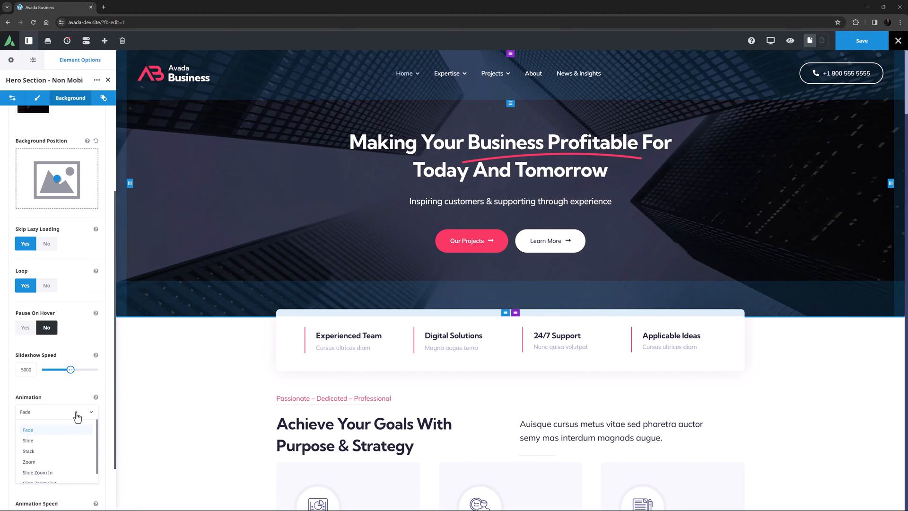
left_click(28, 430)
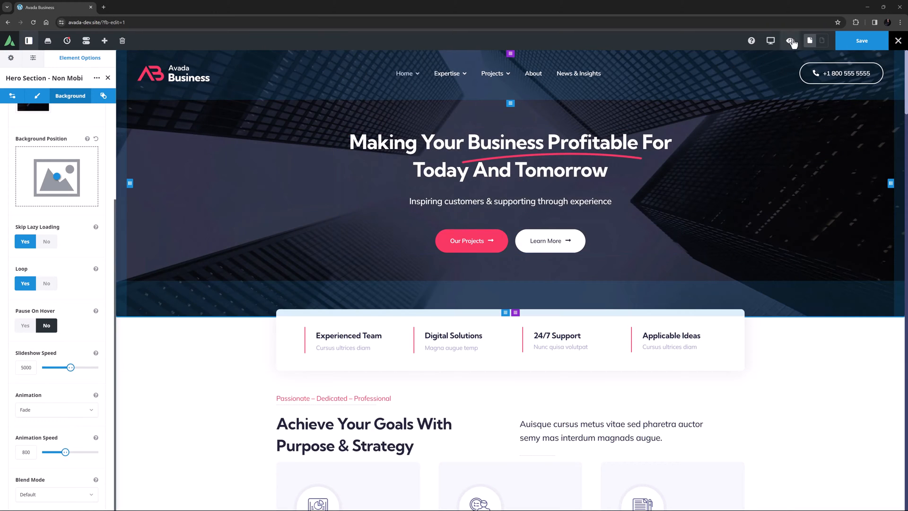
left_click(791, 40)
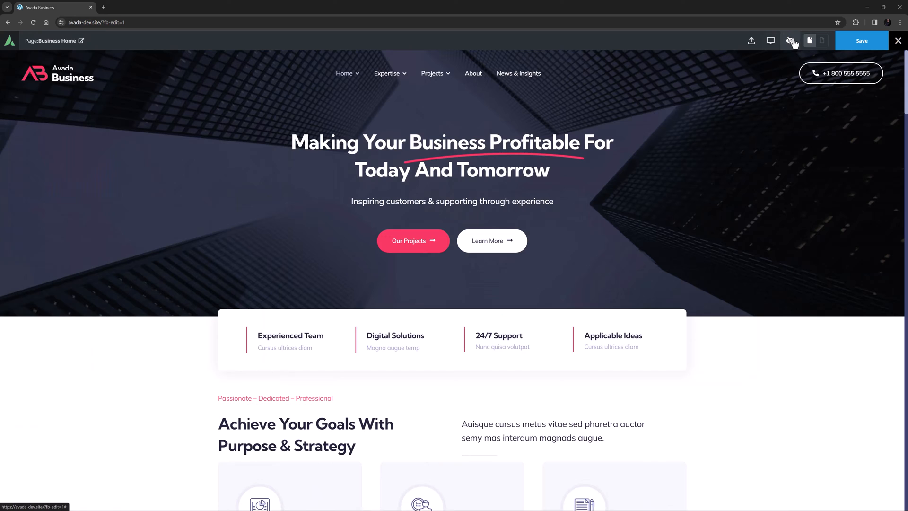